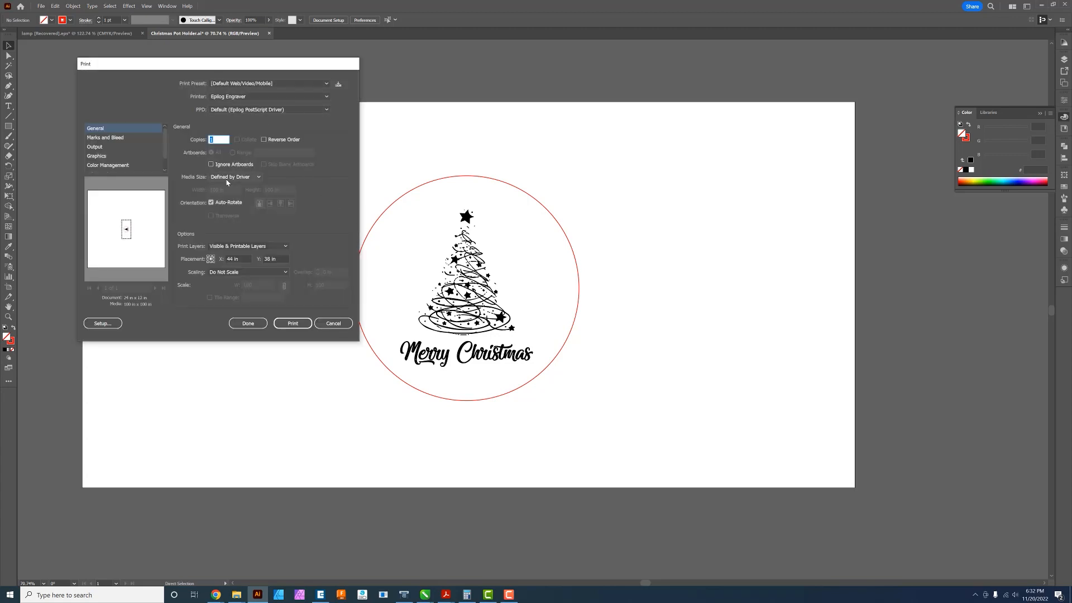
# Print to the Epilog Engraver on a custom 24 × 12 in page
pyautogui.click(236, 177)
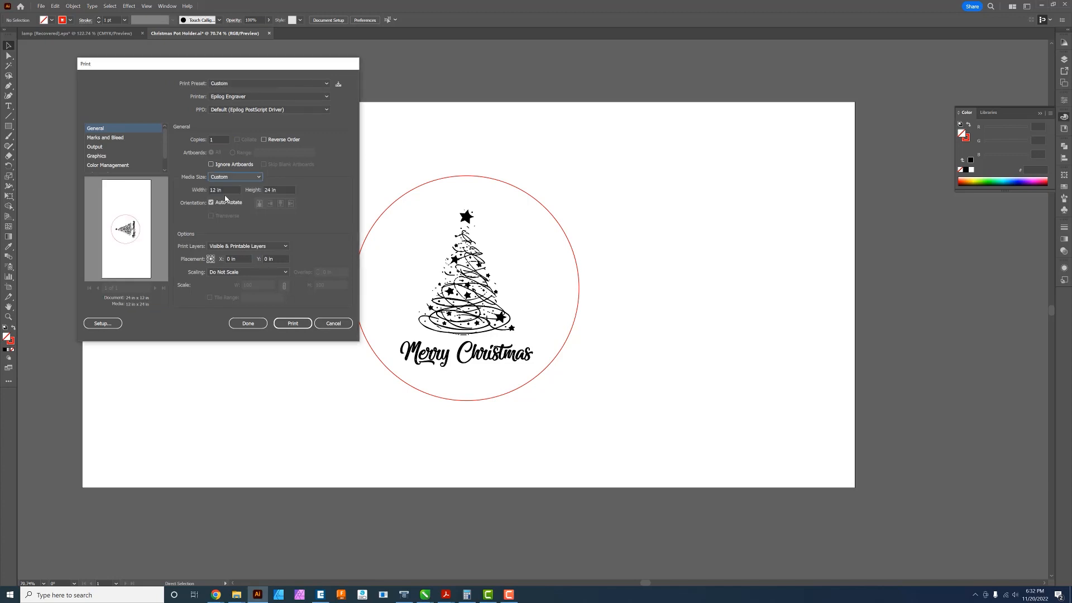
pyautogui.write('24')
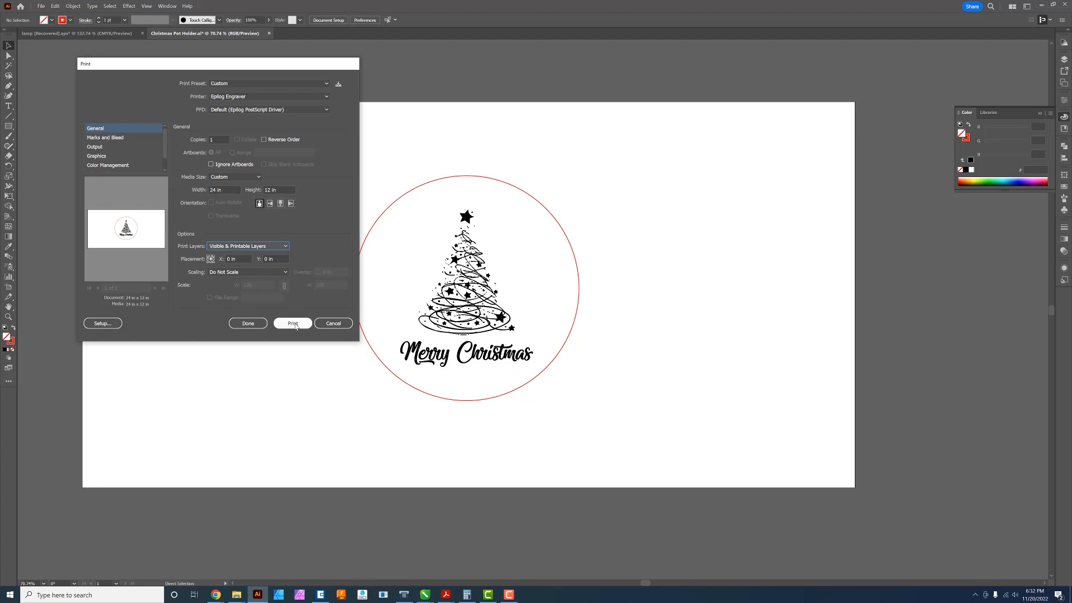
pyautogui.click(291, 324)
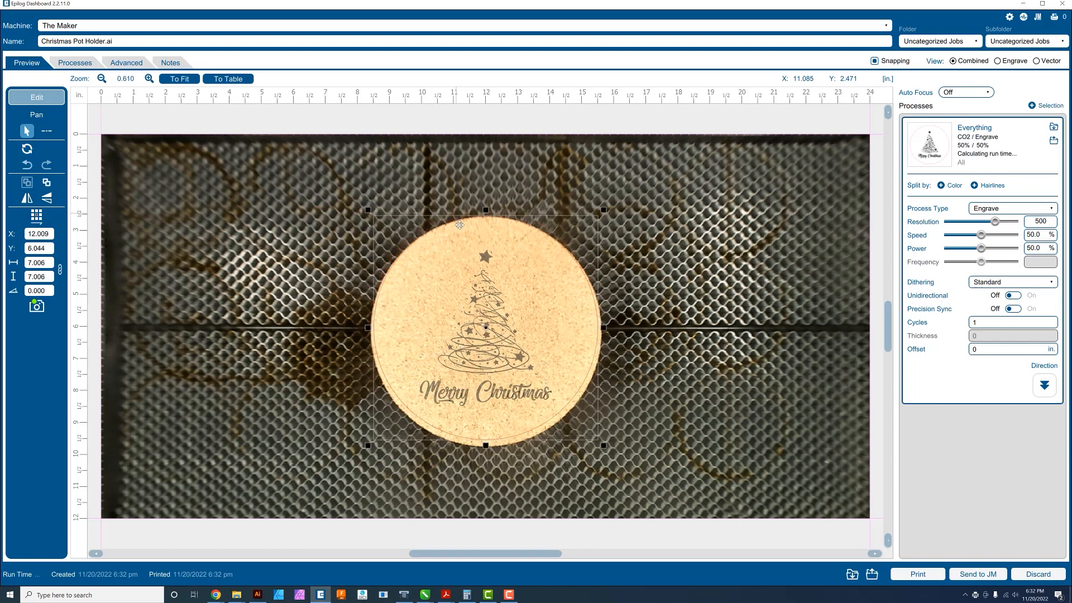
# Centre the design on the cork circle and scale it up to about 7.2 inches
pyautogui.moveTo(460, 224); pyautogui.dragTo(457, 221)
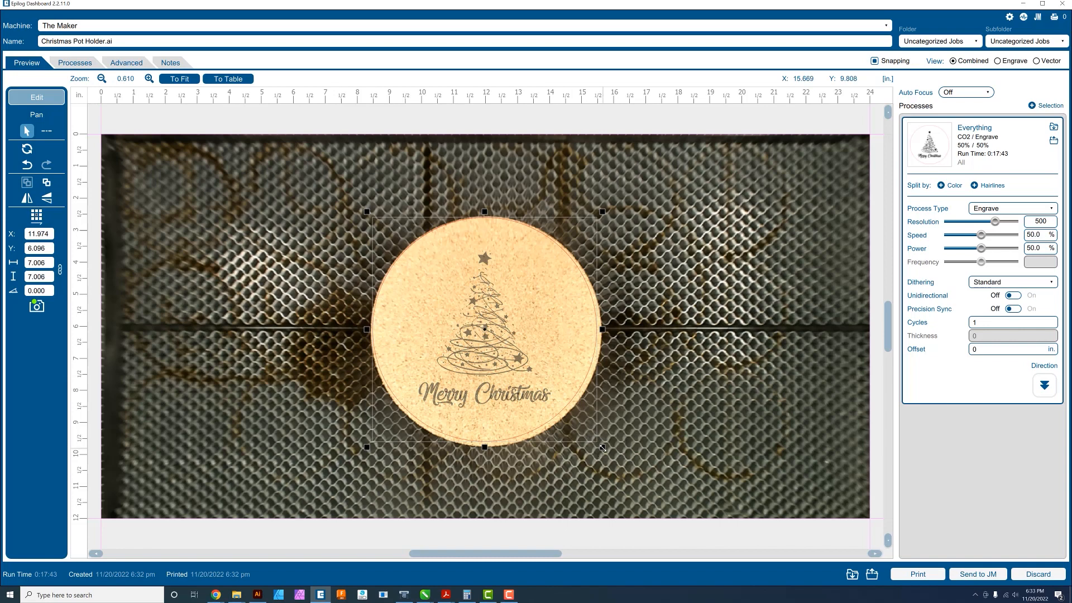
pyautogui.moveTo(602, 447); pyautogui.dragTo(605, 451)
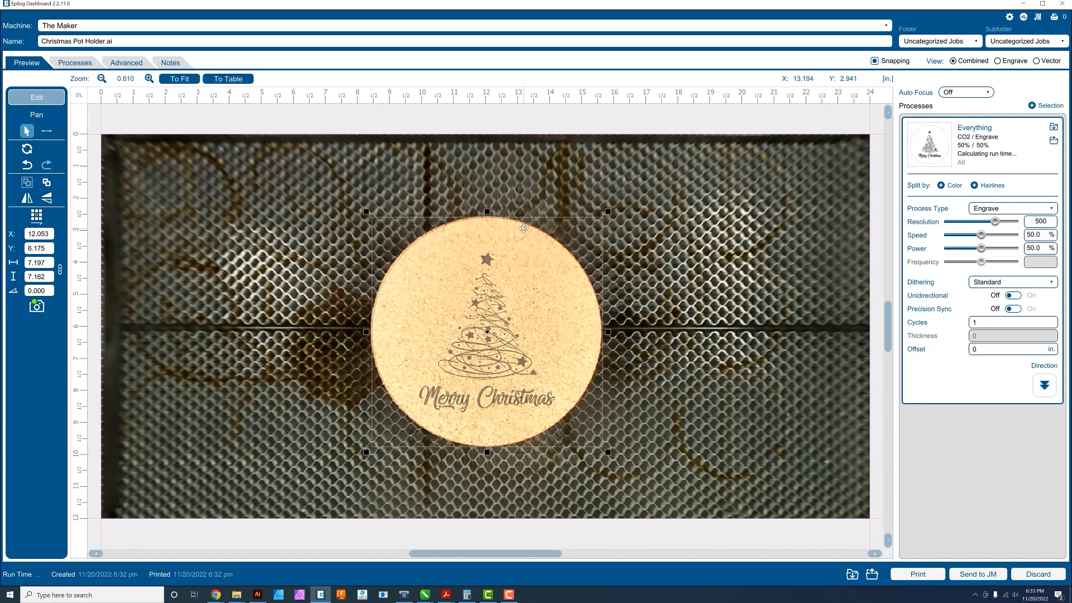
# Split the job by colour and set the Red process type to Off
pyautogui.click(949, 185)
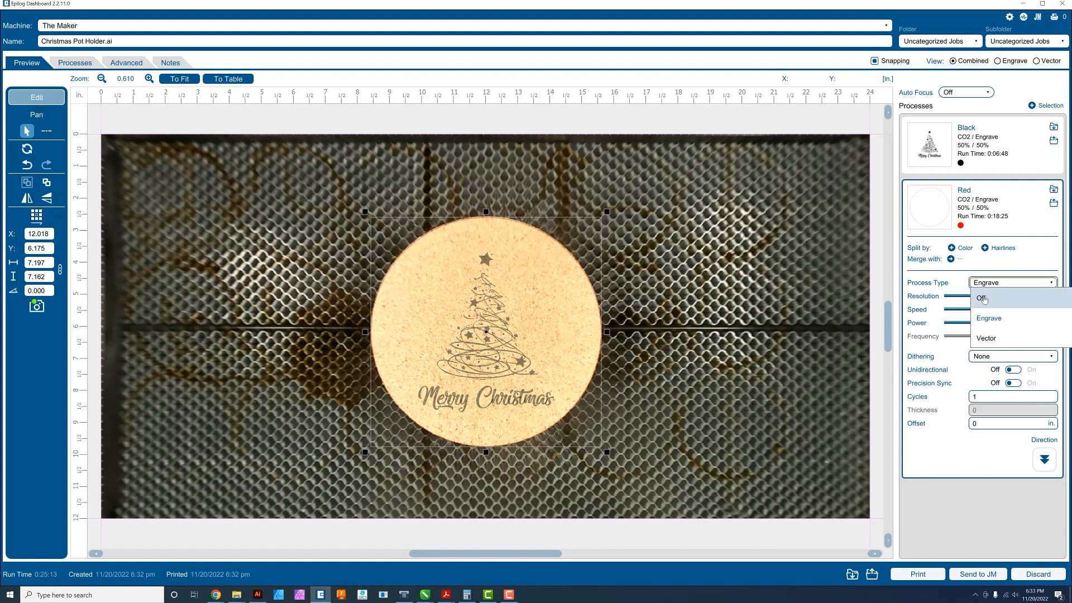
pyautogui.click(983, 298)
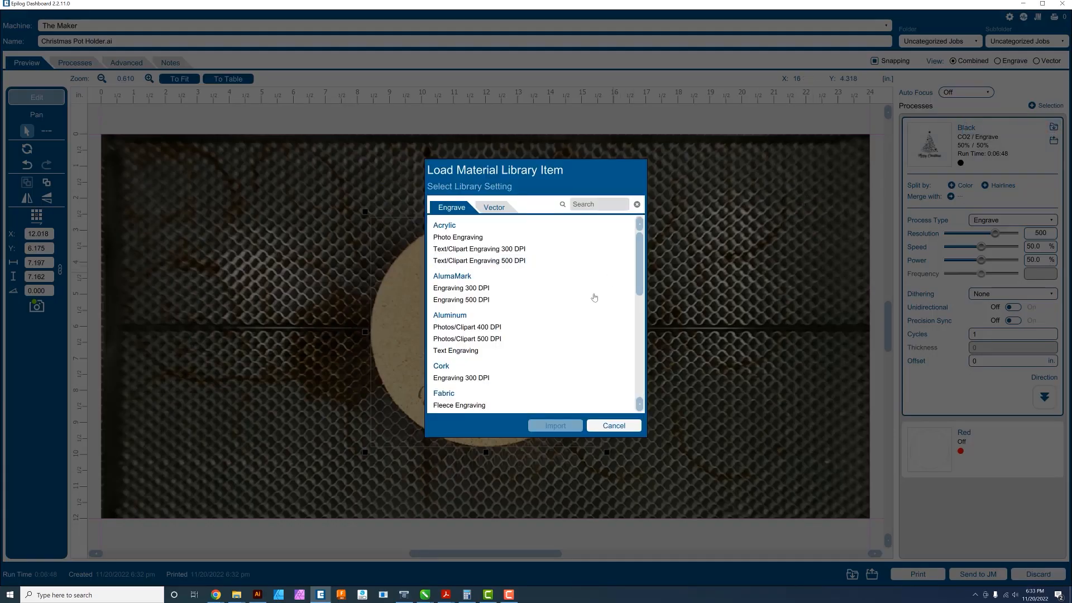
# Import the Cork Engraving 300 DPI preset: 100% speed, 40% power
pyautogui.click(461, 377)
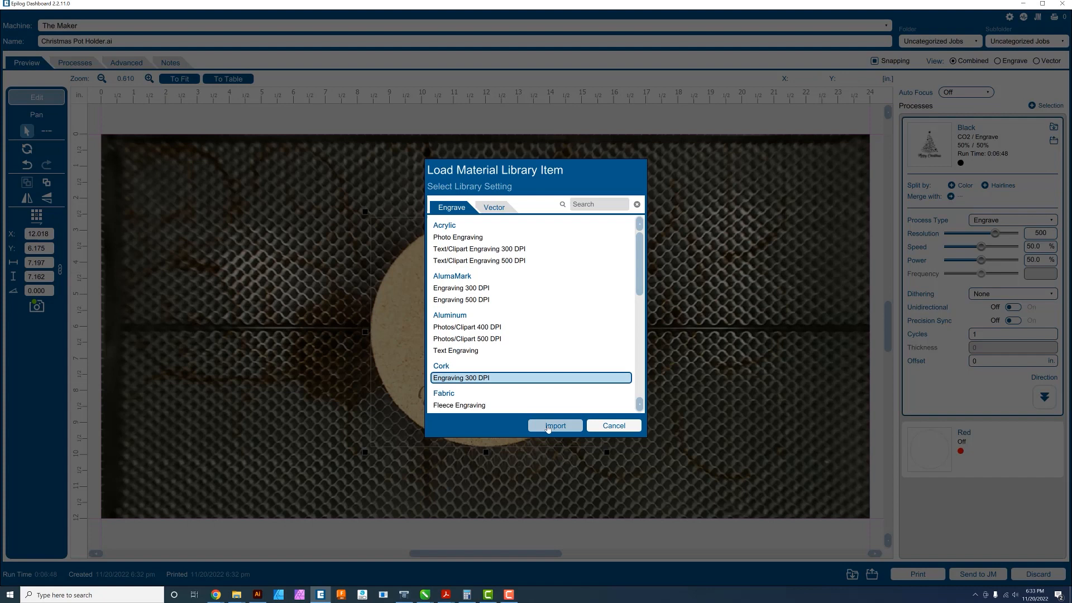
pyautogui.click(555, 426)
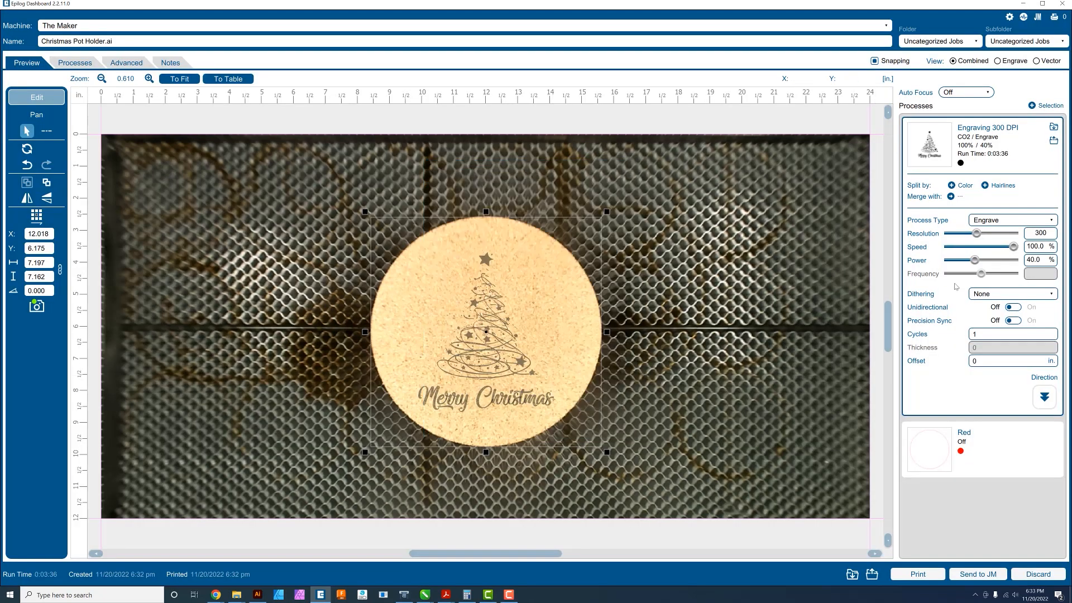
pyautogui.moveTo(1027, 253)
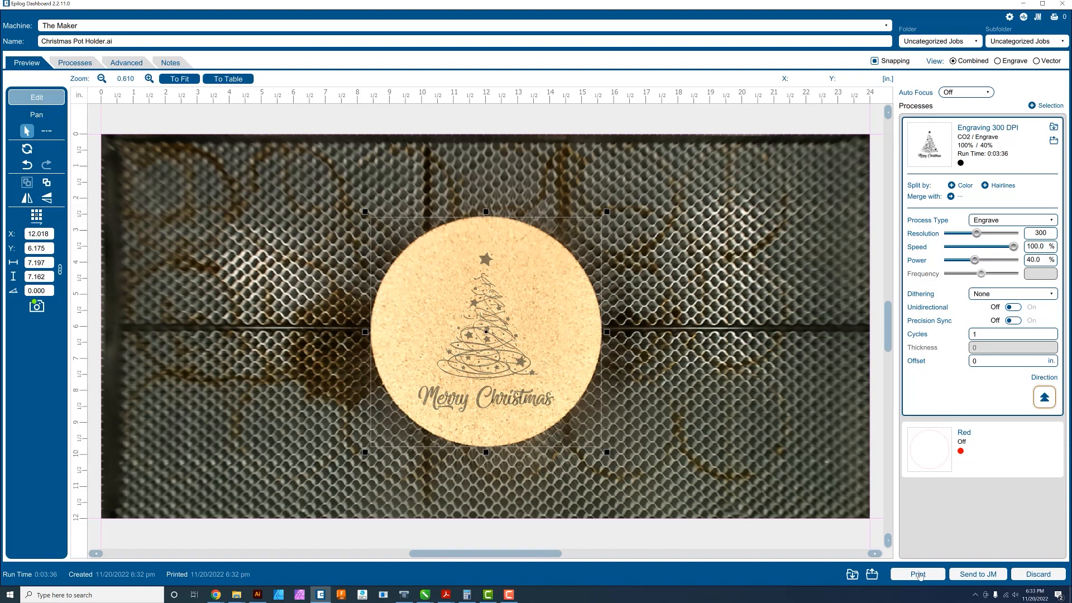
pyautogui.moveTo(764, 446)
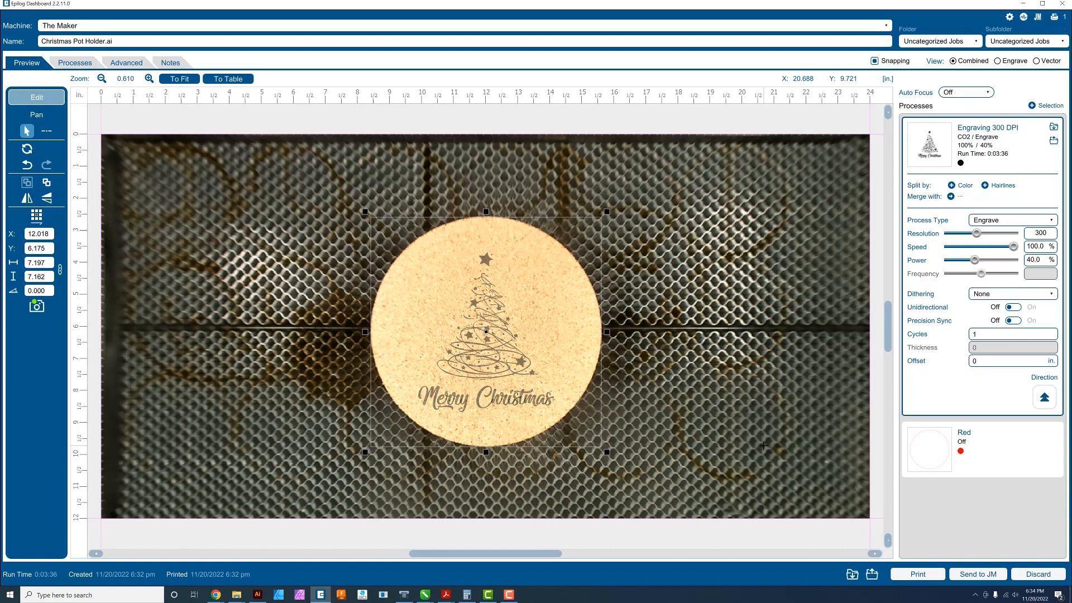
pyautogui.moveTo(14, 336)
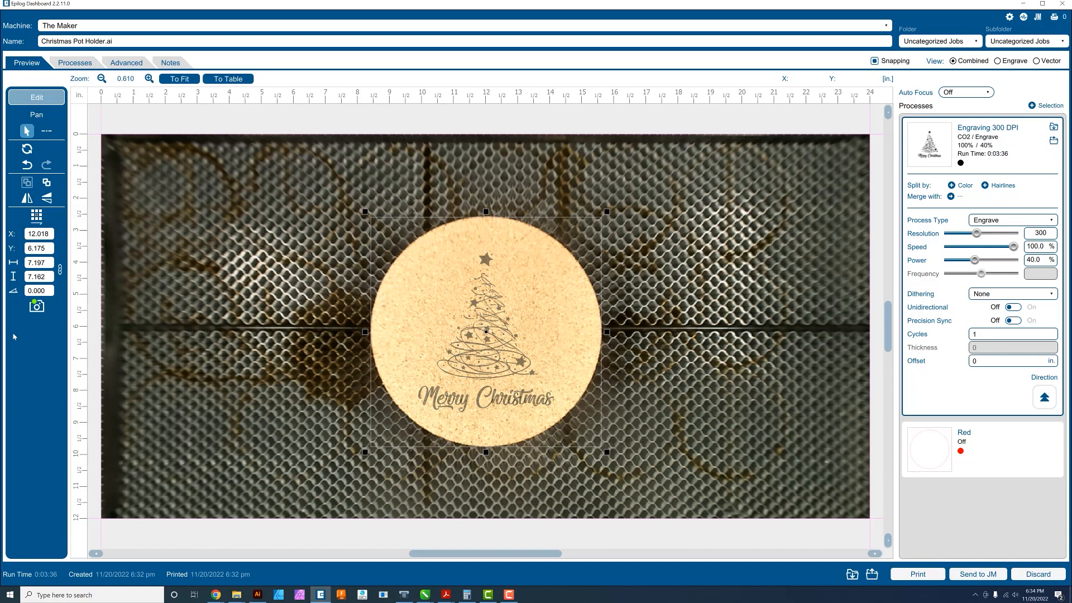